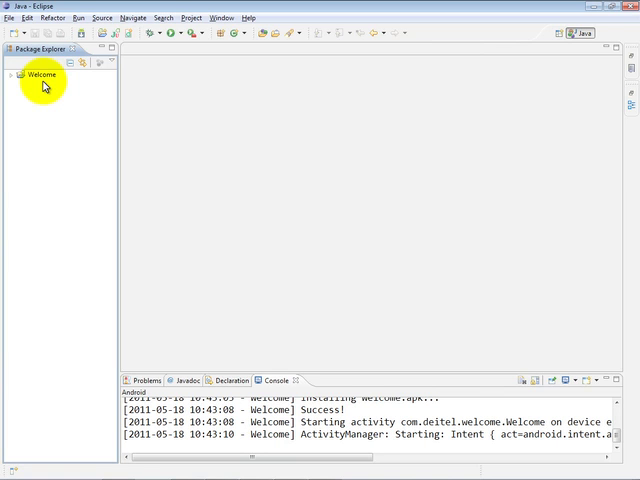
Step: Select the existing Welcome project in Package Explorer for removal
left_click(42, 74)
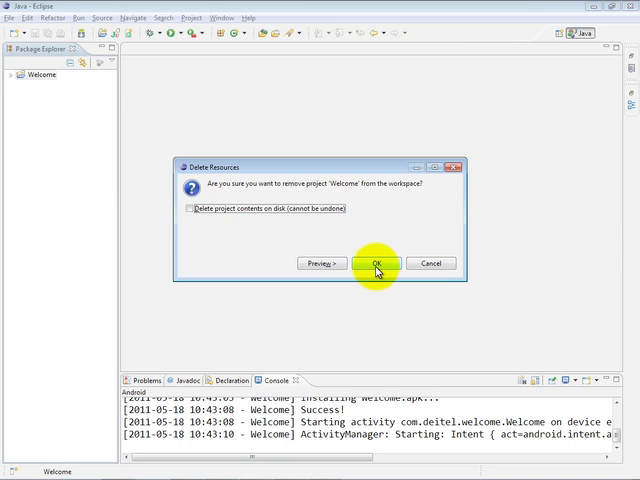
Step: Confirm removing Welcome from the workspace and choose Android Project in the new-project wizard
left_click(376, 264)
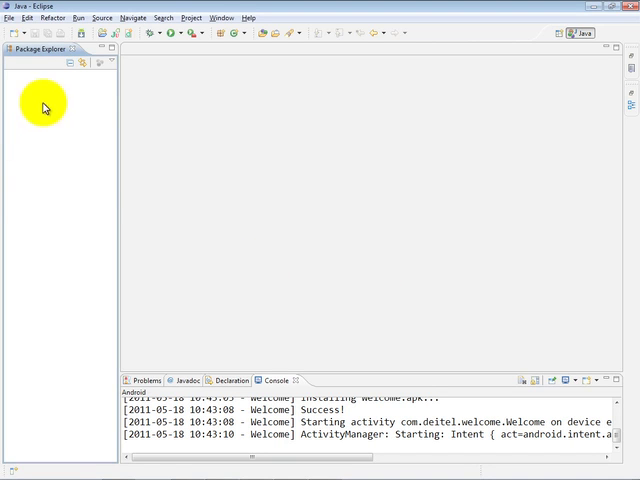
mouse_move(32, 84)
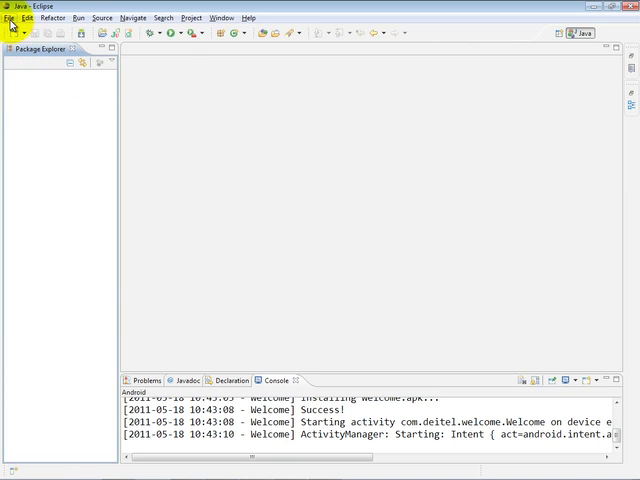
left_click(12, 18)
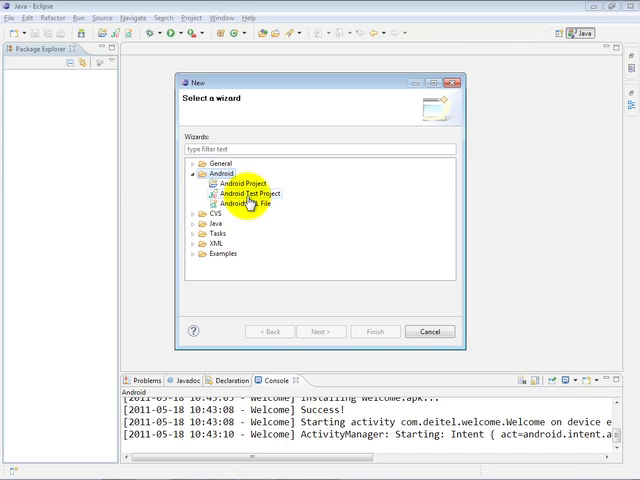
left_click(242, 182)
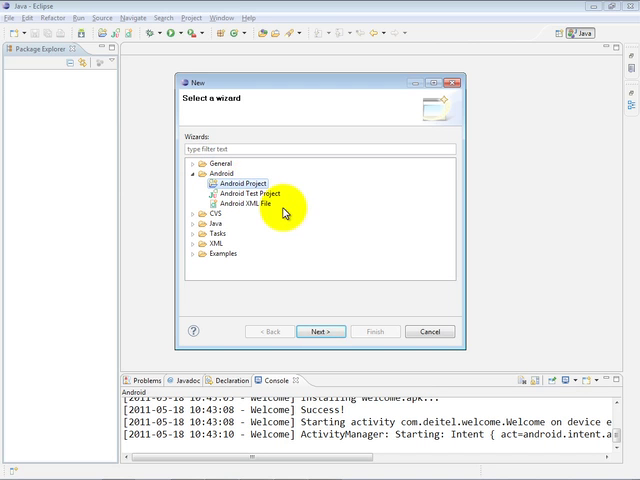
Step: Name the new Android project Welcome, kept in the default workspace location
left_click(320, 332)
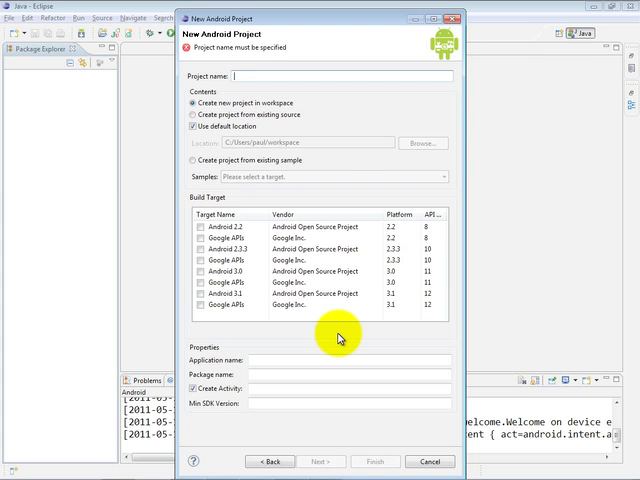
type("Welcome")
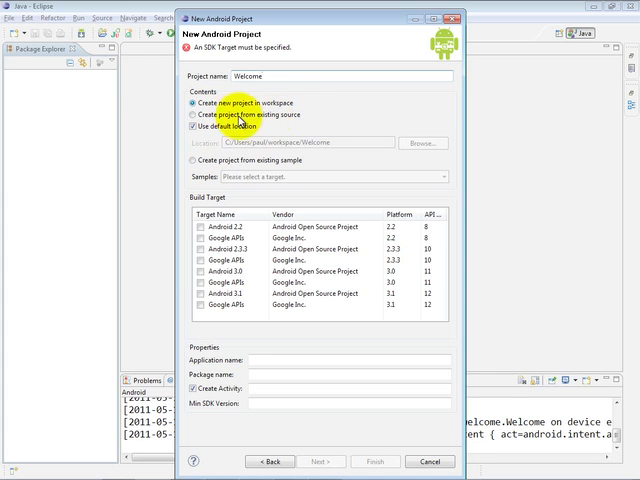
mouse_move(288, 124)
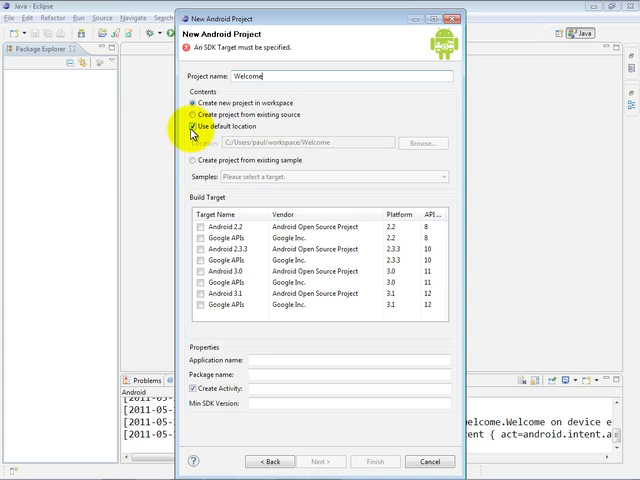
left_click(196, 128)
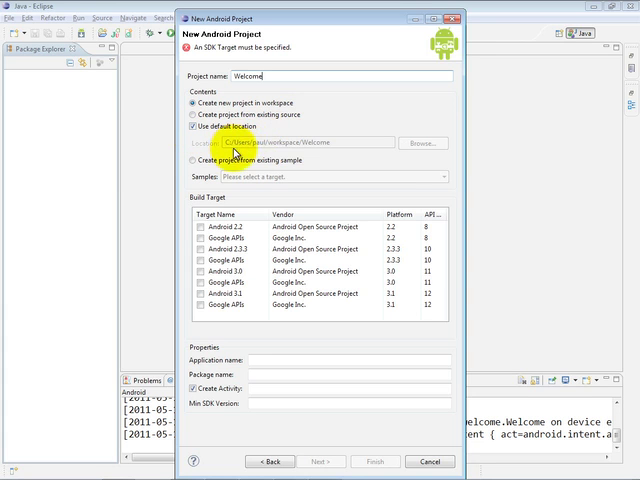
mouse_move(320, 144)
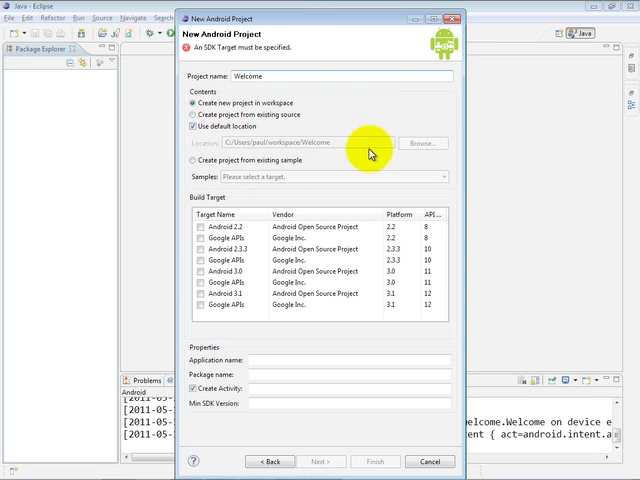
mouse_move(424, 152)
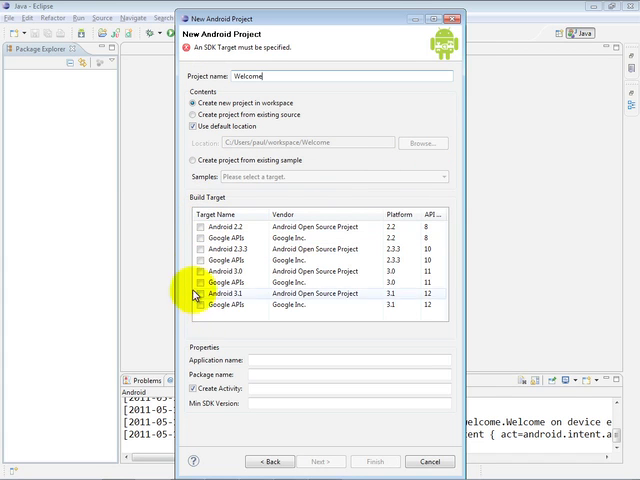
Step: Choose Android 2.3.3 as the build target and enter 8 as the Min SDK Version
left_click(196, 250)
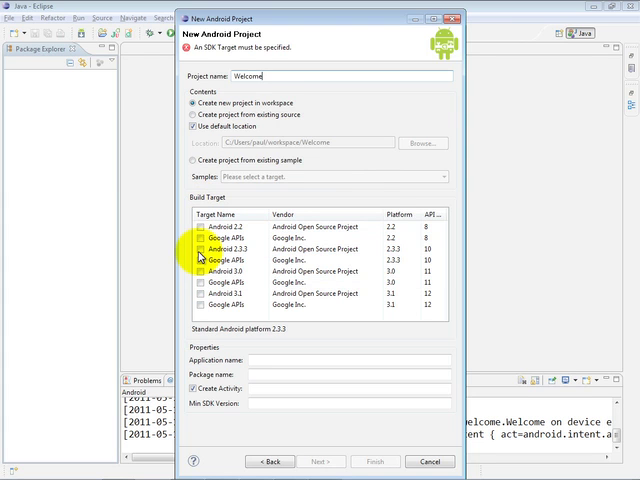
left_click(200, 250)
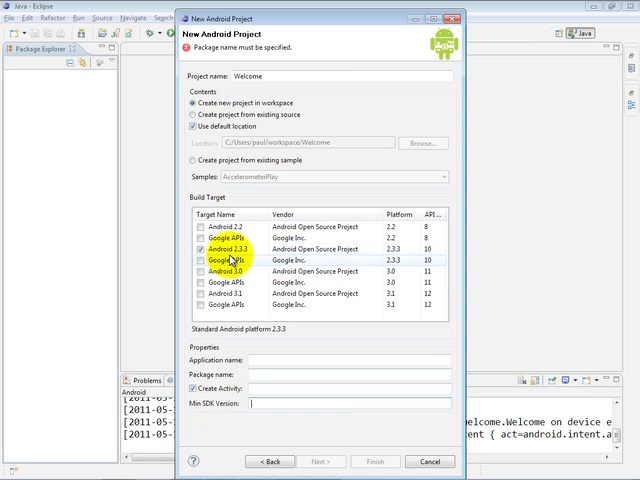
left_click(198, 244)
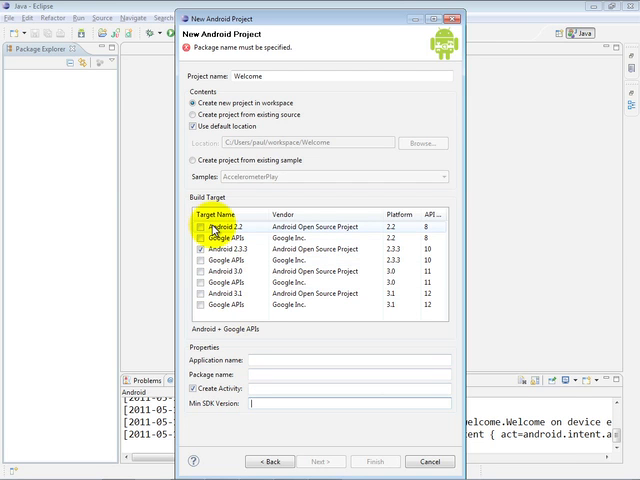
left_click(202, 228)
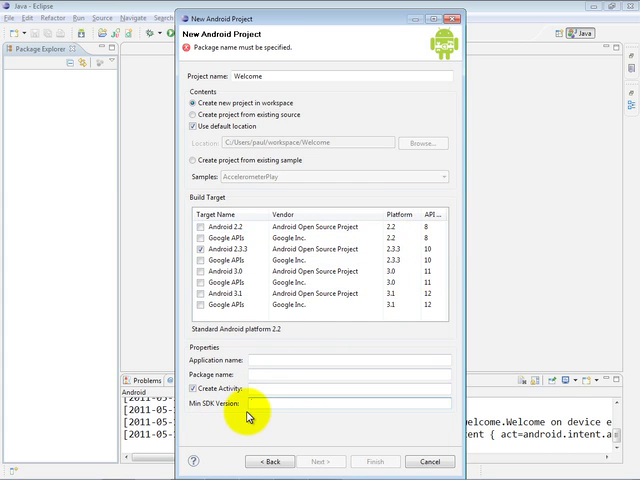
type("8")
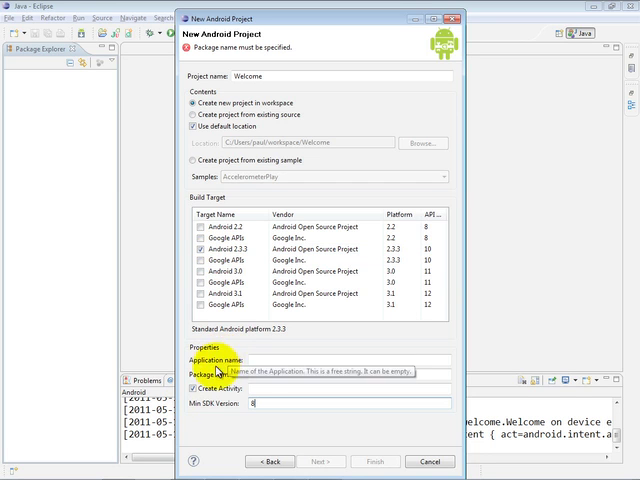
Step: Enter application name Welcome and package name com.deitel.welcome
type("W")
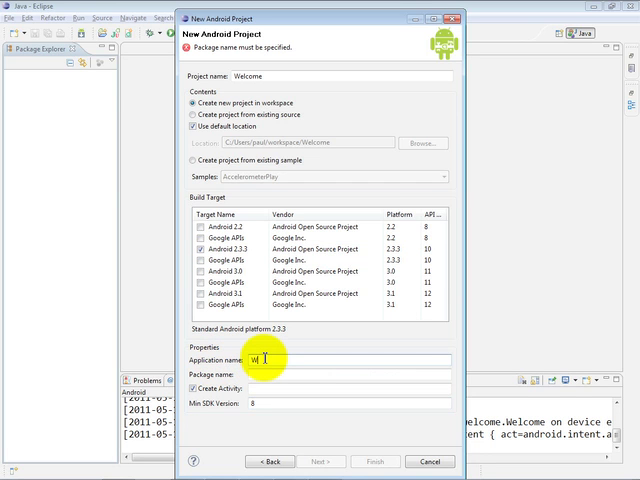
type("Welcome")
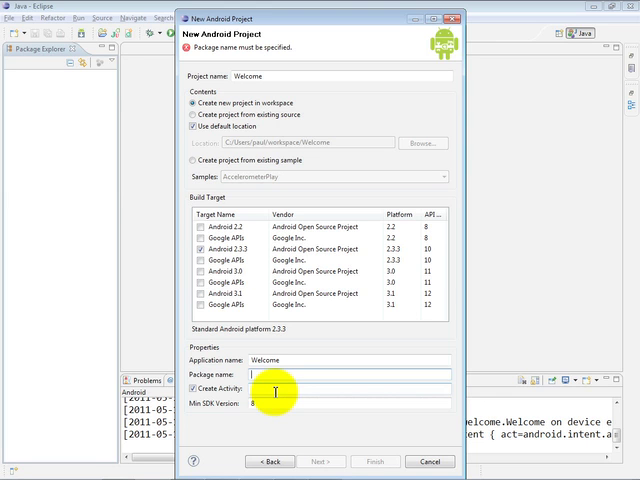
type("com.deitel.")
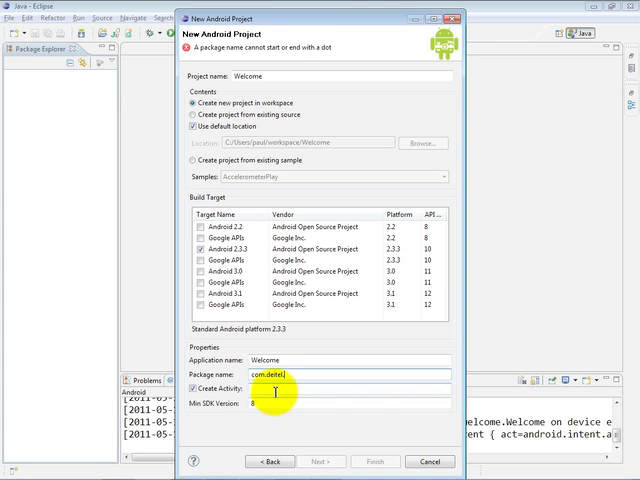
type("welcome")
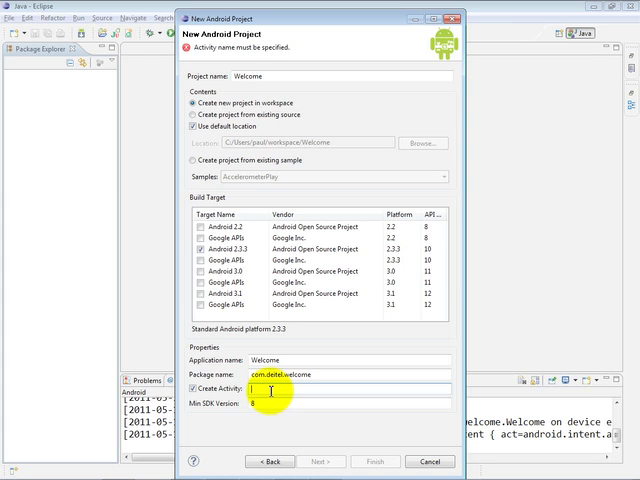
Step: Name the activity to be created Welcome
type("Welcome")
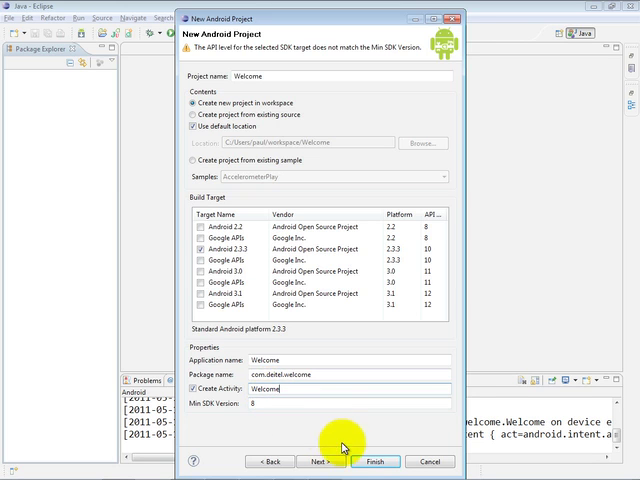
Step: Finish the wizard and expand Welcome > src > com.deitel.welcome in Package Explorer
left_click(376, 460)
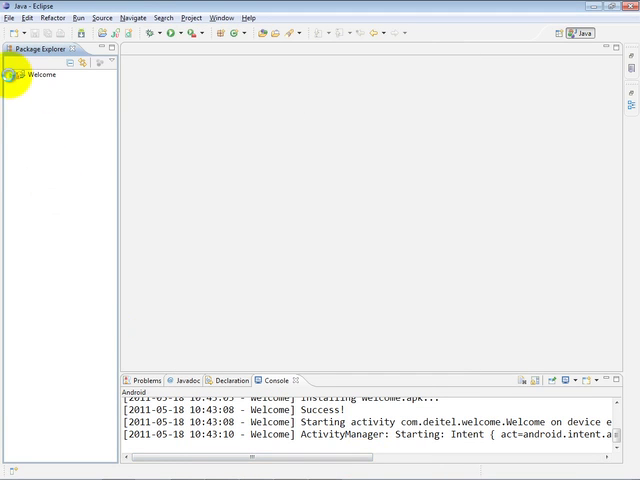
left_click(12, 74)
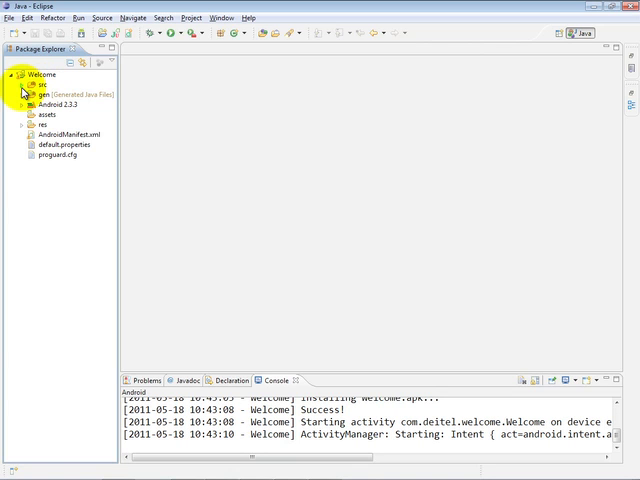
left_click(24, 84)
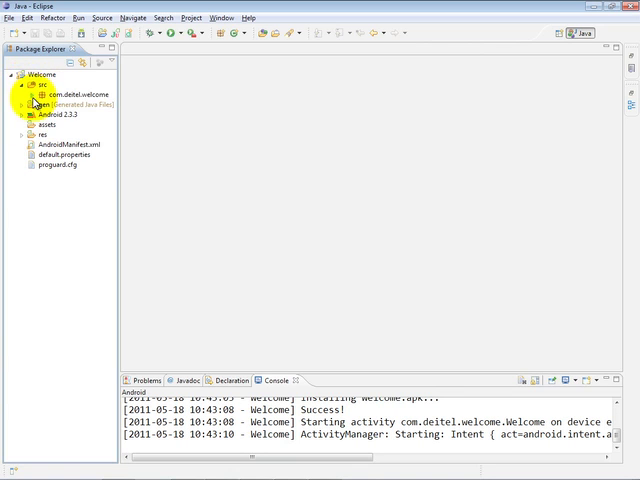
left_click(42, 94)
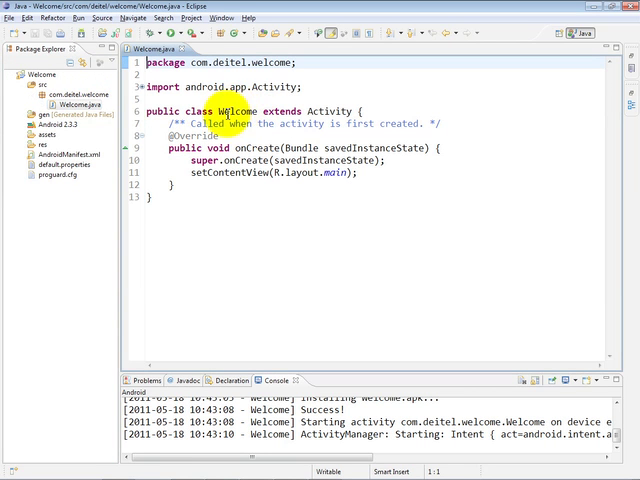
mouse_move(220, 110)
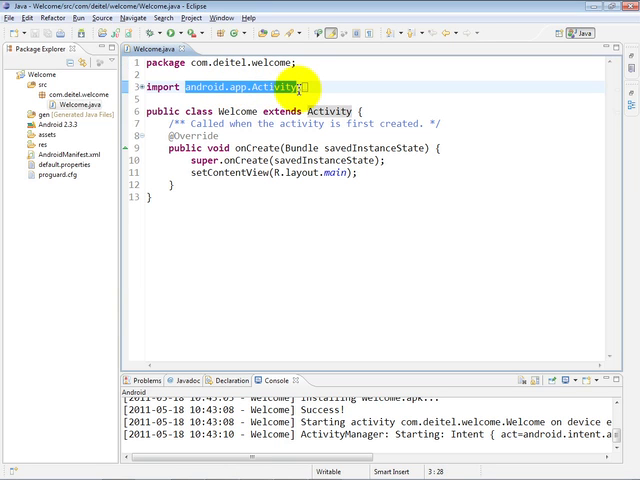
mouse_move(308, 140)
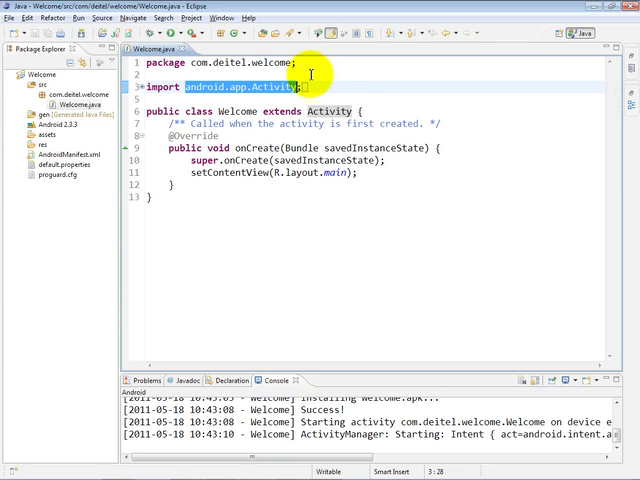
mouse_move(196, 58)
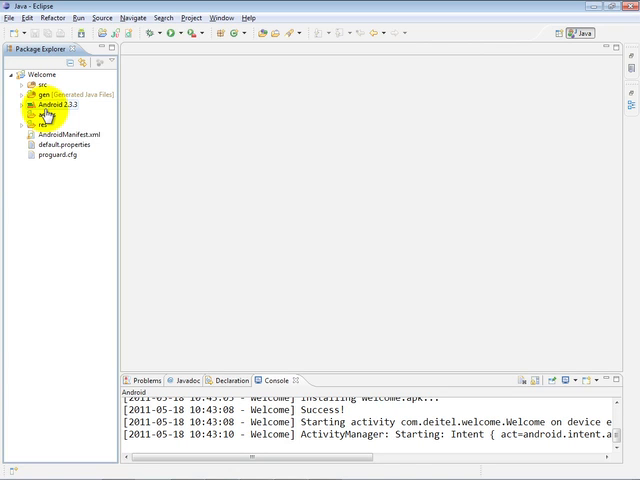
Step: Expand the res folder to view the project's resources
left_click(24, 104)
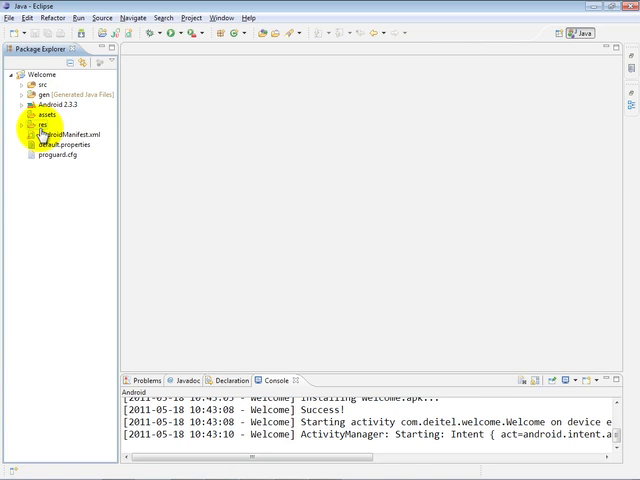